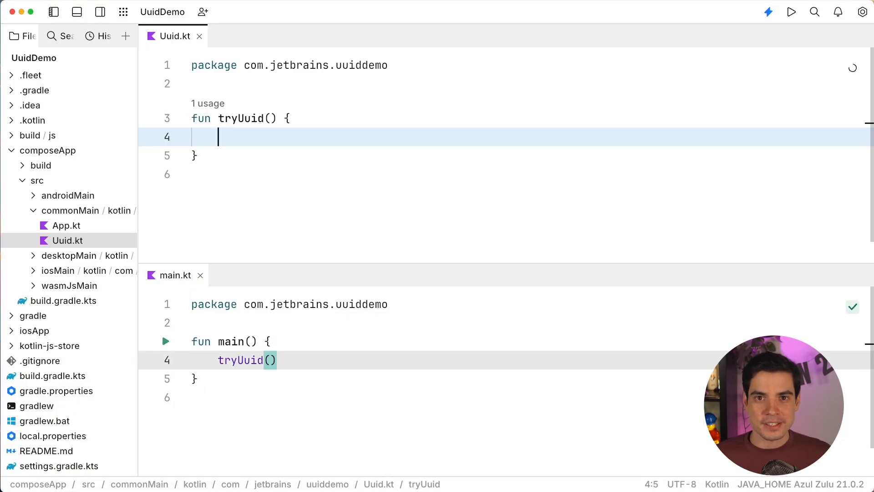
Assign Uuid.random() to a variable named uuid in tryUuid, importing Uuid
type("Uuid.random(")
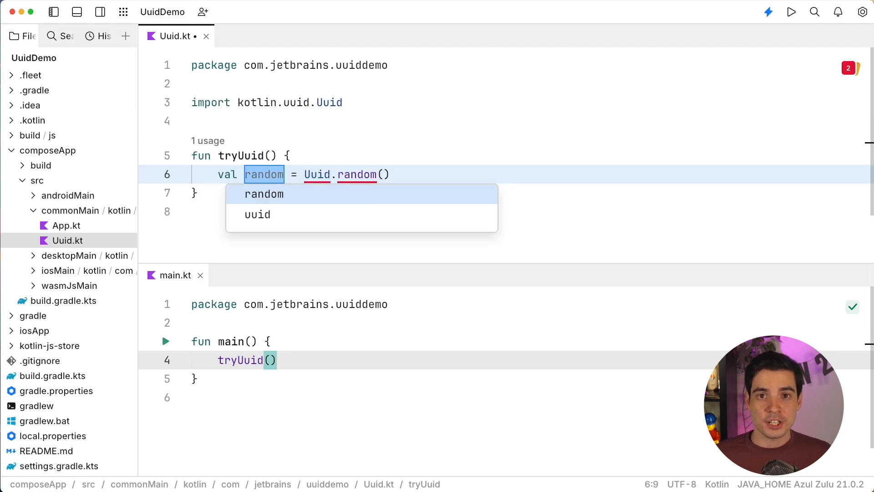
left_click(256, 214)
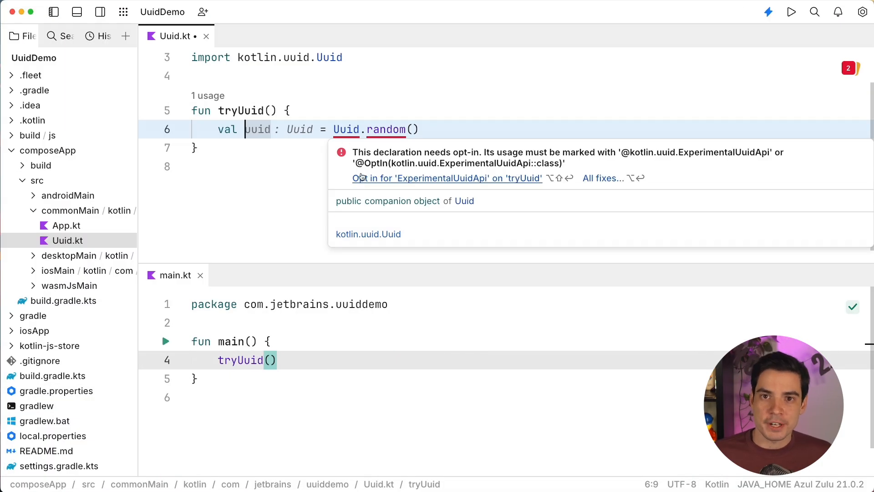
Apply the ExperimentalUuidApi opt-in quick fix and add println(uuid)
left_click(446, 177)
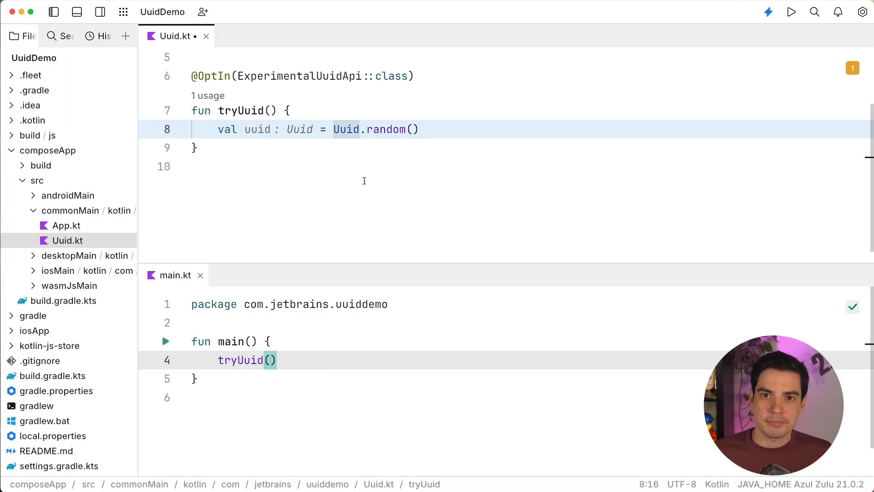
type("println(uuid)")
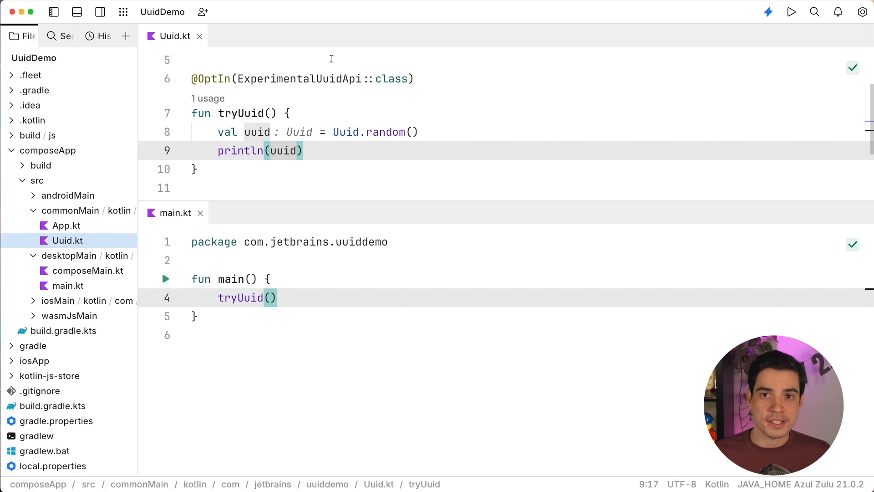
mouse_move(297, 218)
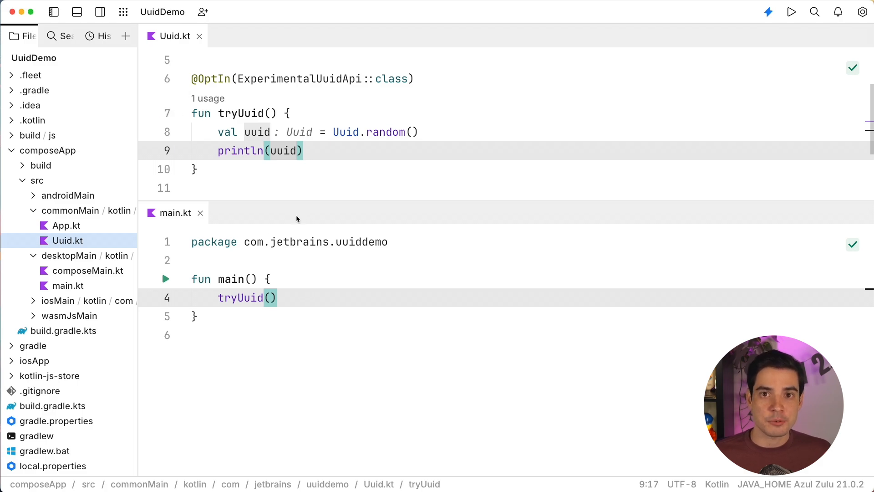
left_click(254, 297)
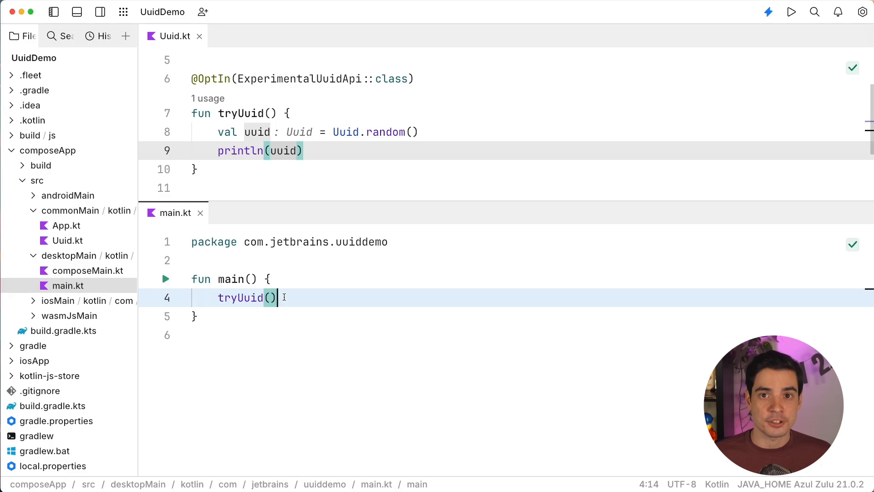
left_click(790, 11)
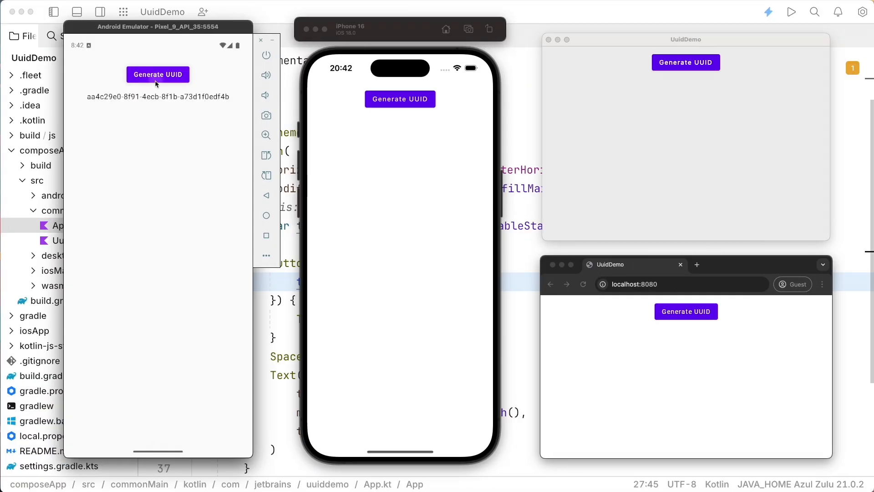
Generate UUIDs in the Android, iPhone, desktop and web app windows
left_click(157, 74)
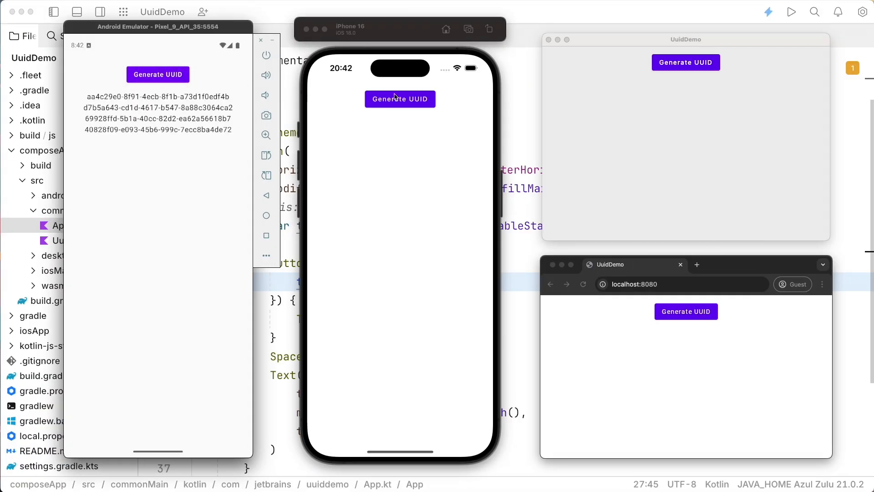
left_click(686, 63)
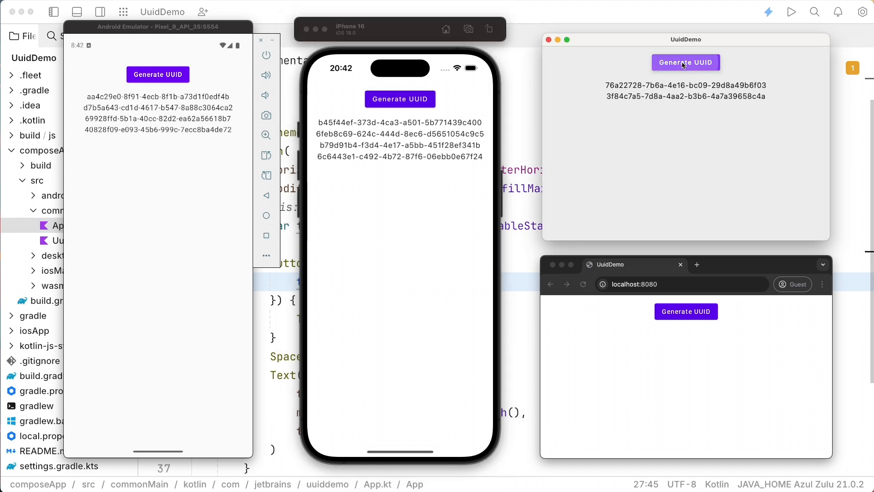
left_click(685, 311)
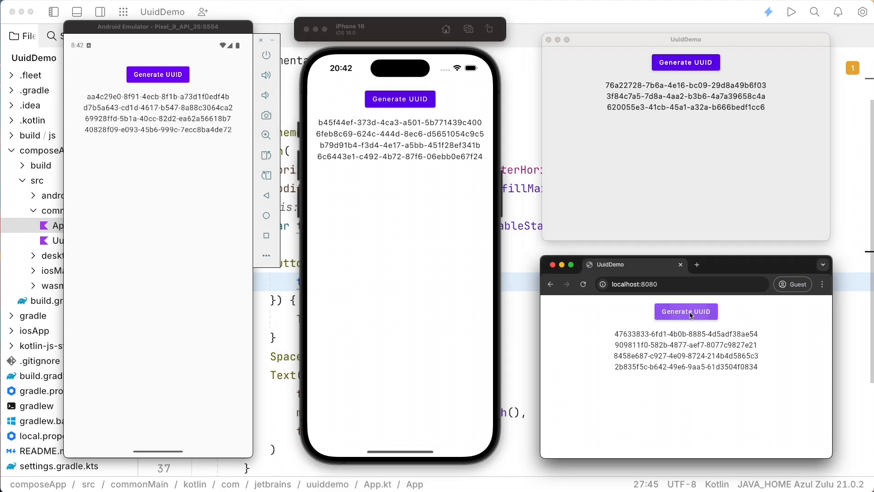
left_click(685, 311)
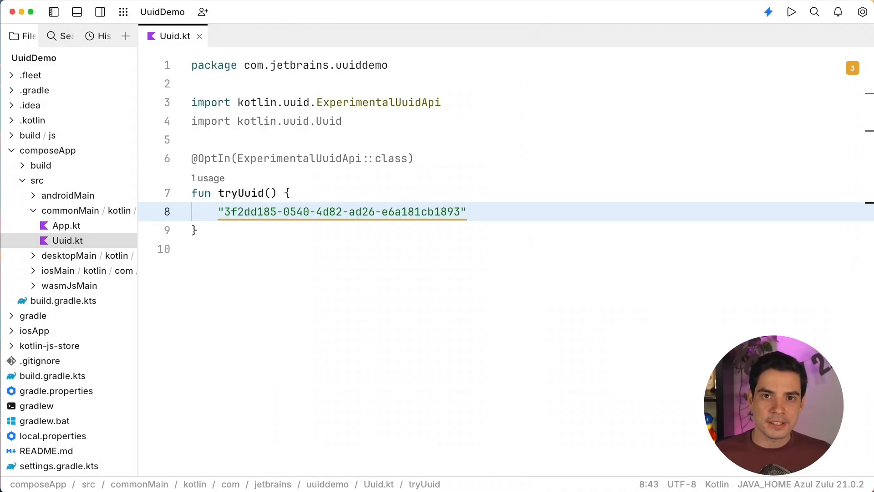
Parse the UUID string with Uuid.parse into val parsed and print it
type("Uuid.parse(")
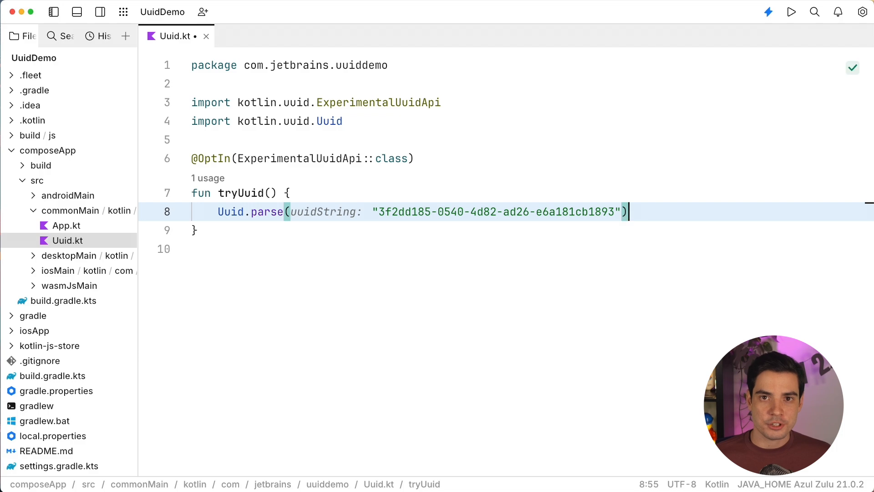
type("val parsed: Uuid =")
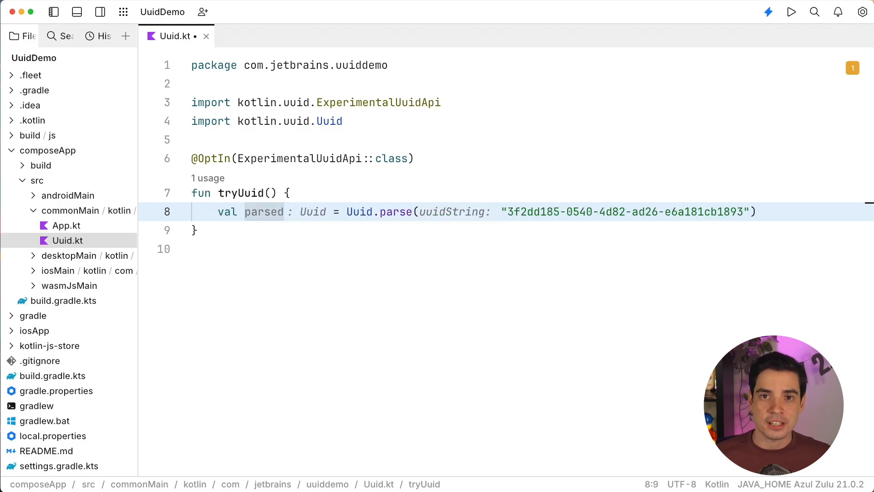
type("println(parsed)")
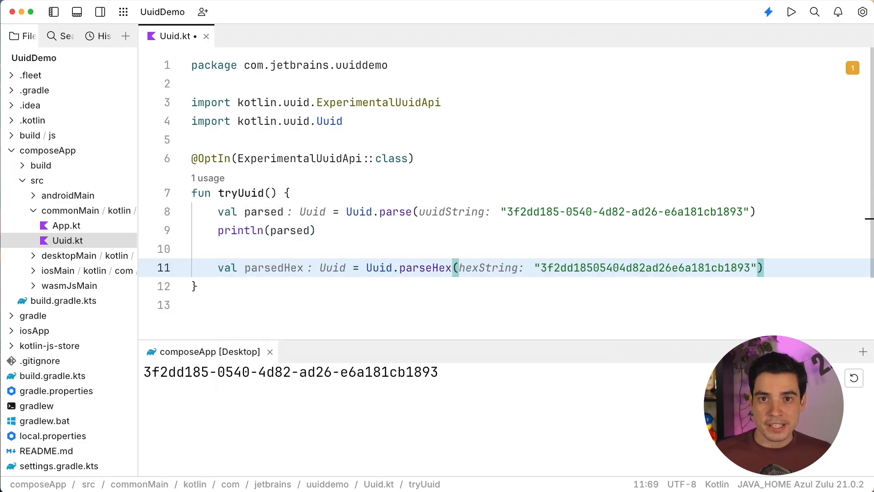
Print parsedHex.toHexString() and start a val for the byte array
type("println(parsedHex.tohexString(")
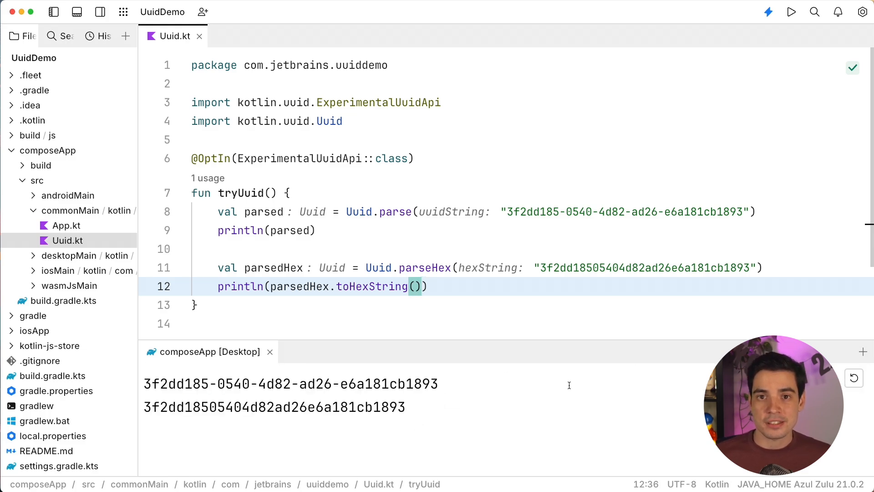
type("val array: ByteArray = parsed.toByteArray(")
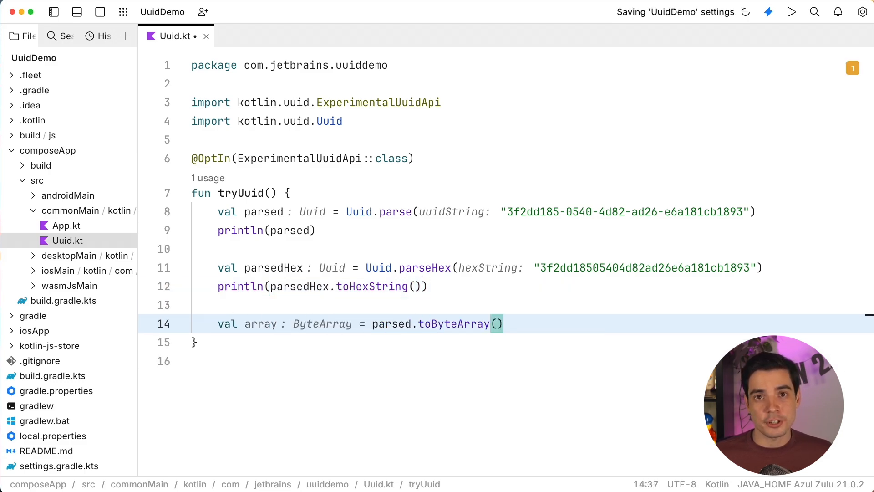
Rebuild val uuid with Uuid.fromByteArray(array) and begin uuid.toLongs with most/least significant bits
type("val uuid = Uuid.fromByteArray(array")
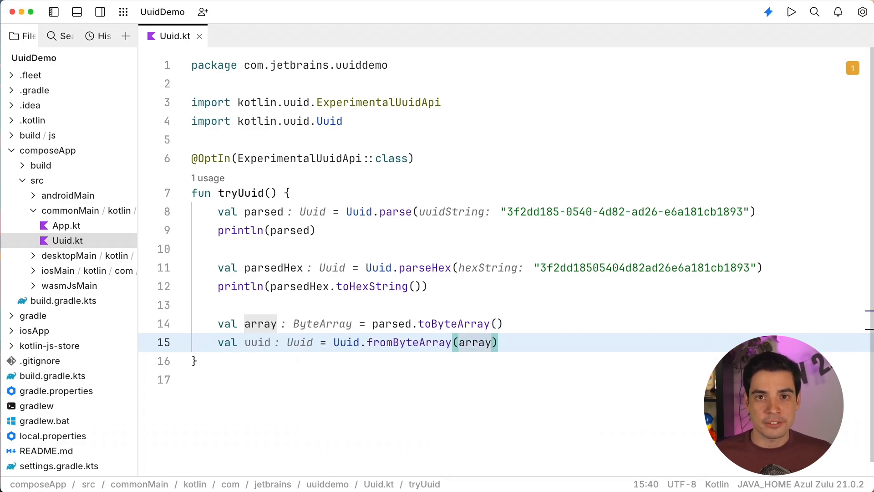
type("uui")
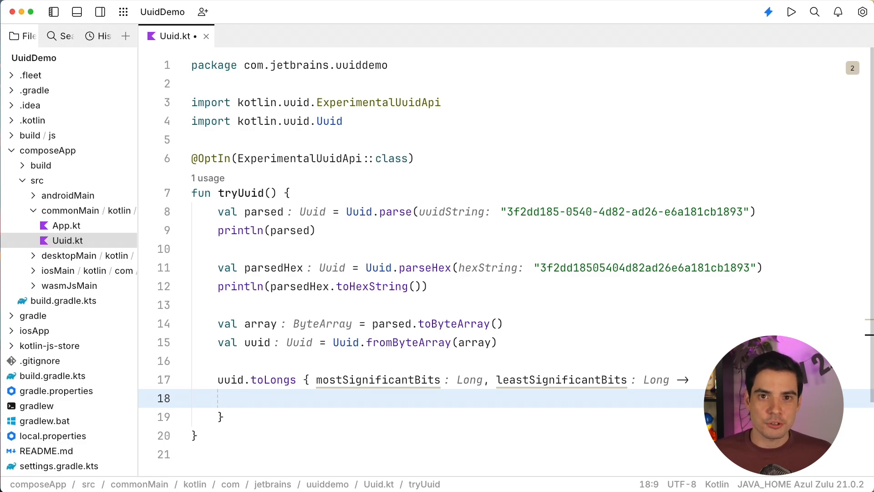
Compute val version as (mostSignificantBits shr 12) and 0xF and println(version)
double_click(624, 211)
type("(mostSignificantBits")
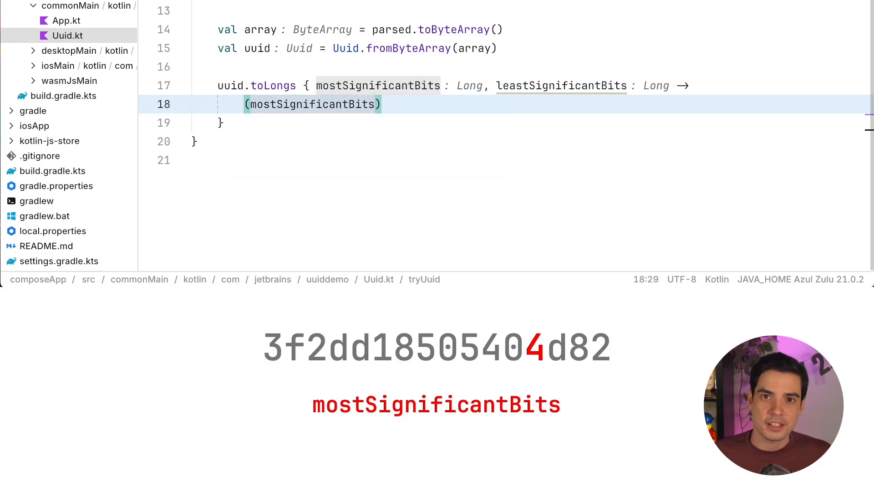
type("shr 12")
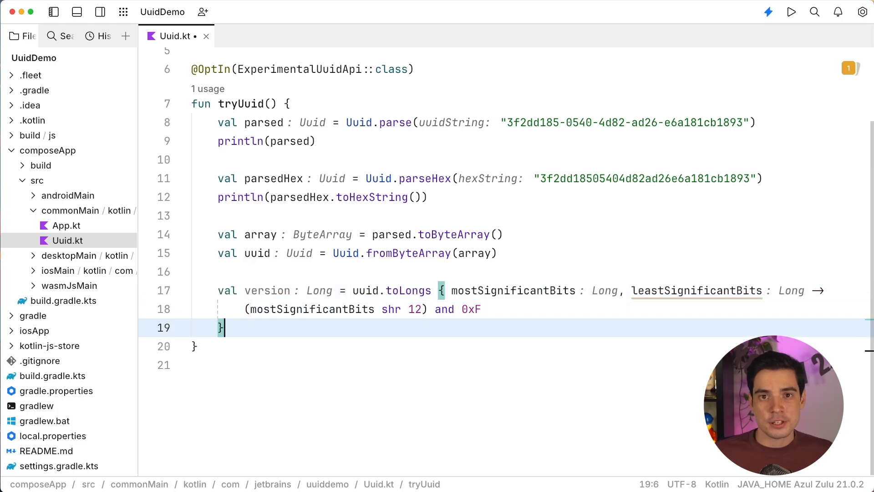
type("println(version)")
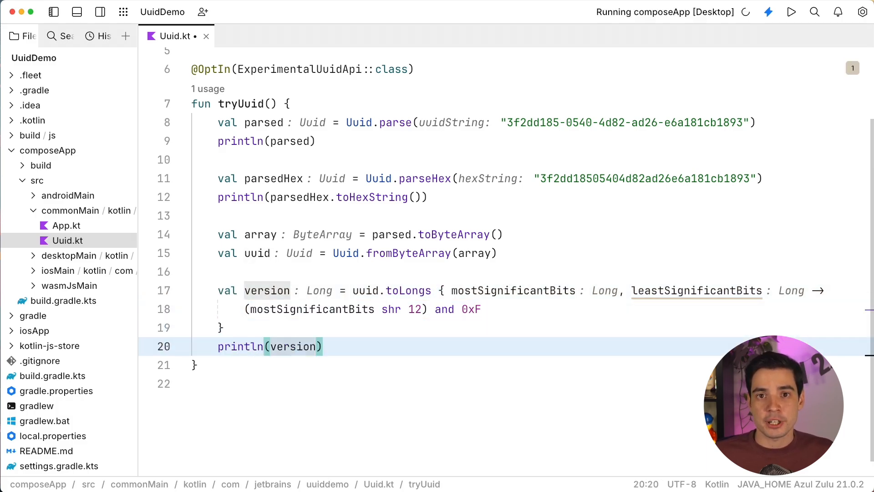
Run to print version 4, then restart tryUuid's body with uuid
left_click(790, 12)
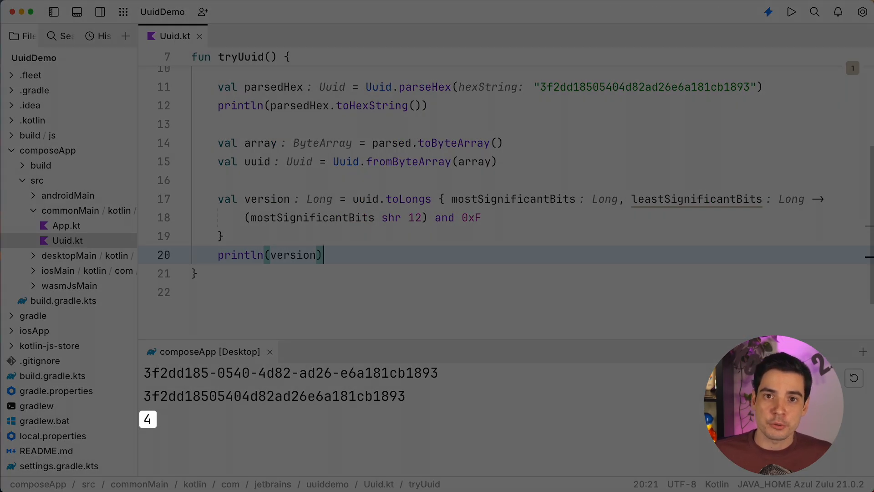
type("uuid.")
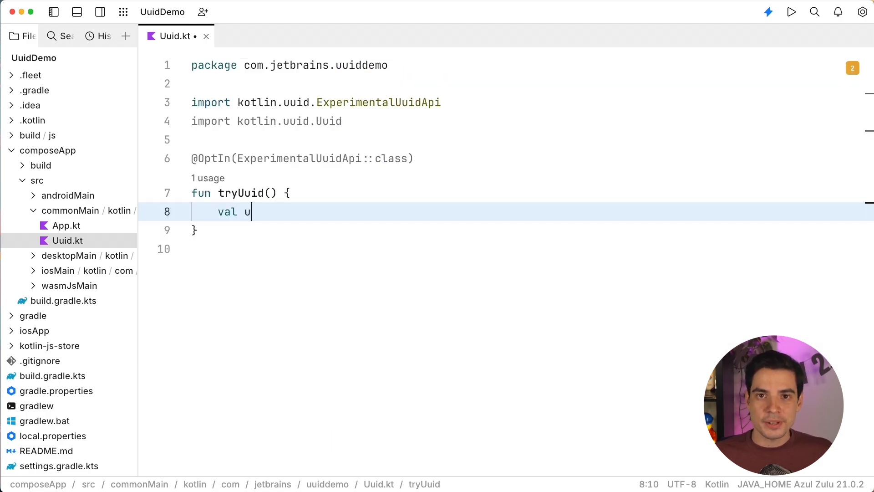
Build val uuid via Uuid.fromULongs, add val parsed with Uuid.parse, and switch to main.kt
type("uid = Uuid.fromULongs(")
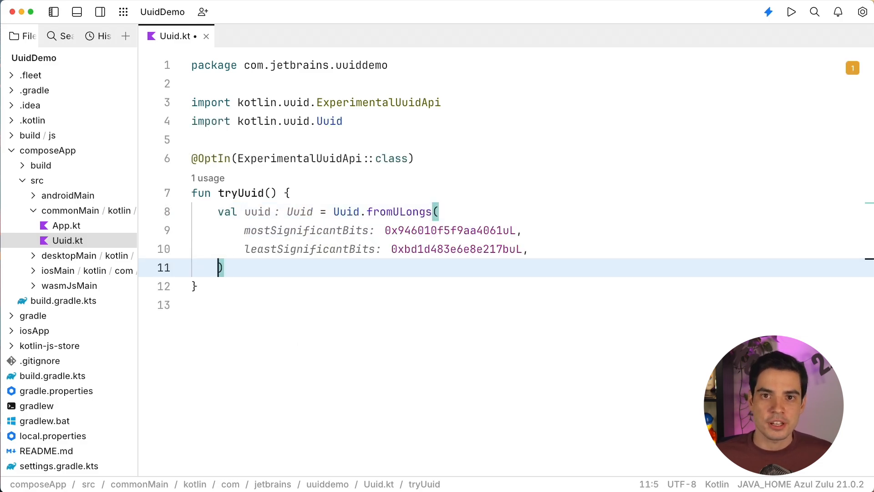
mouse_move(544, 227)
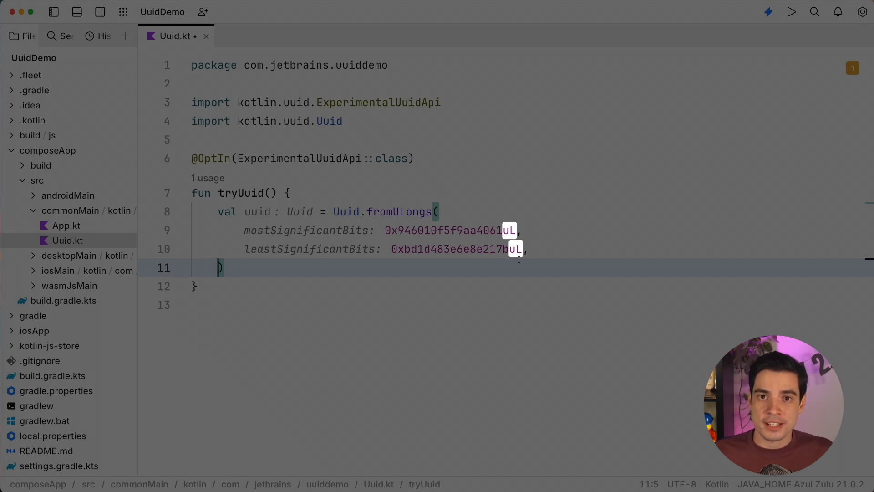
type("val parsed = Uuid.parse(\"946010f5-f9aa-4061-bd1d-483e6e8e217b")
type("println(uui)")
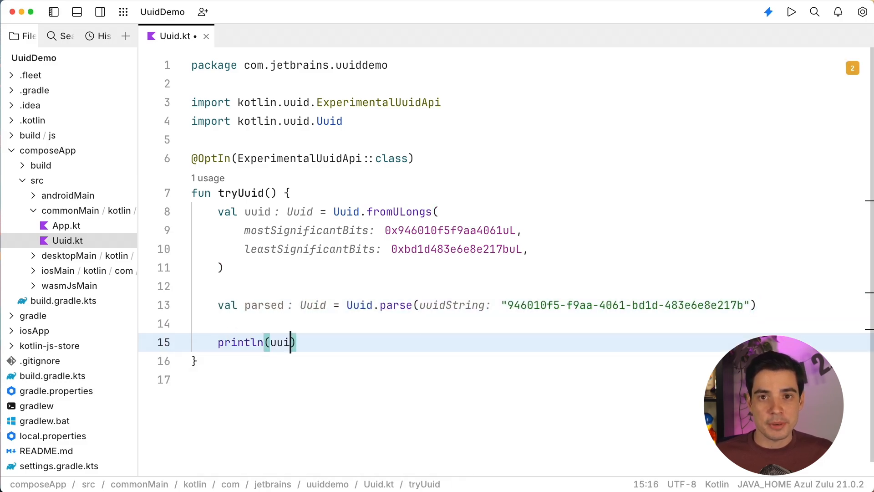
left_click(790, 11)
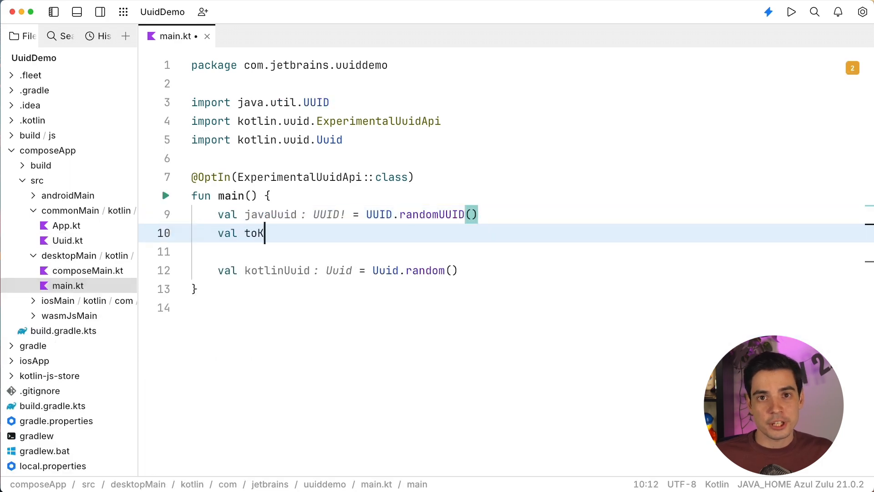
Write val toKotlin = javaUuid.toKotlinUuid() and start val toJava = kotlinUuid
type("otlin = javaUuid.toKotlinUuid(")
type("val")
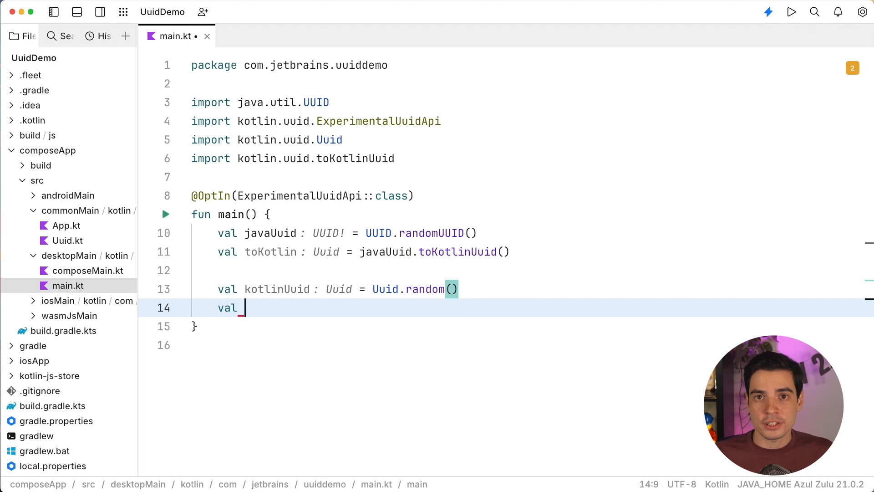
type("toJava = kotlinUuid.")
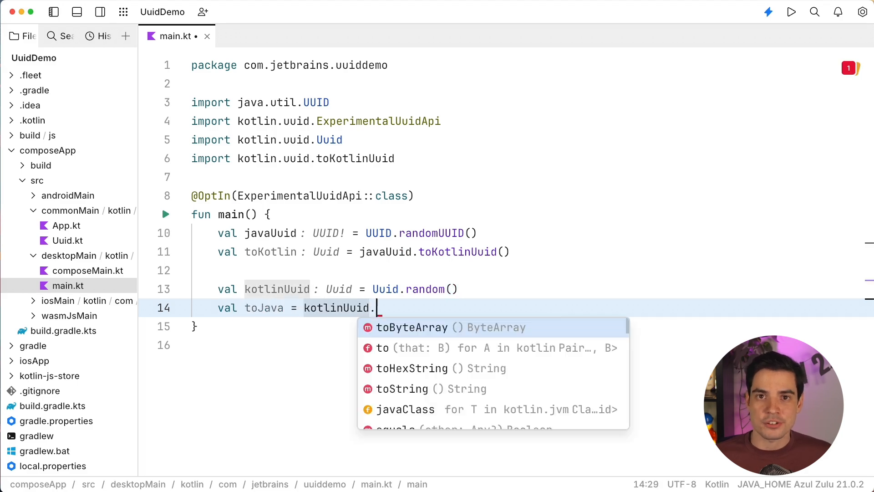